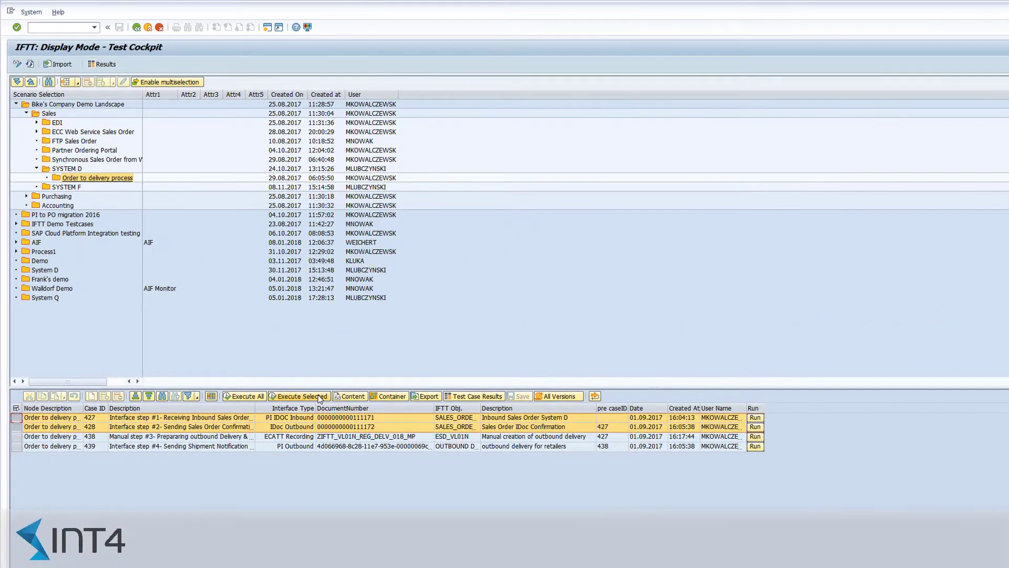
Execute Order to delivery test cases 427 and 428 to produce the execution report.
{"action": "left_click", "coordinate": [476, 396]}
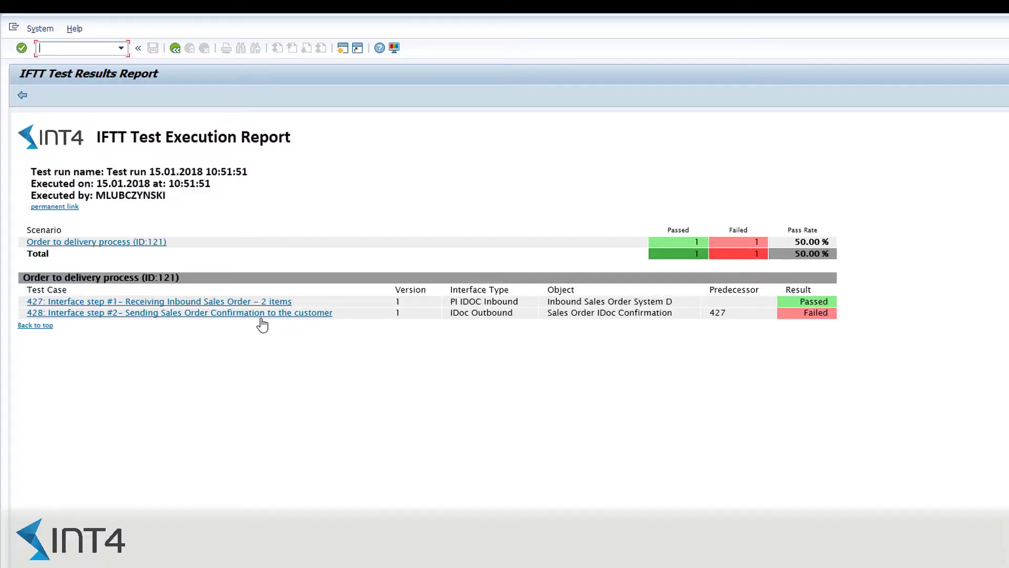
Open failed test case 428 and scroll its XML Comparison Results showing differing document numbers.
{"action": "left_click", "coordinate": [179, 312]}
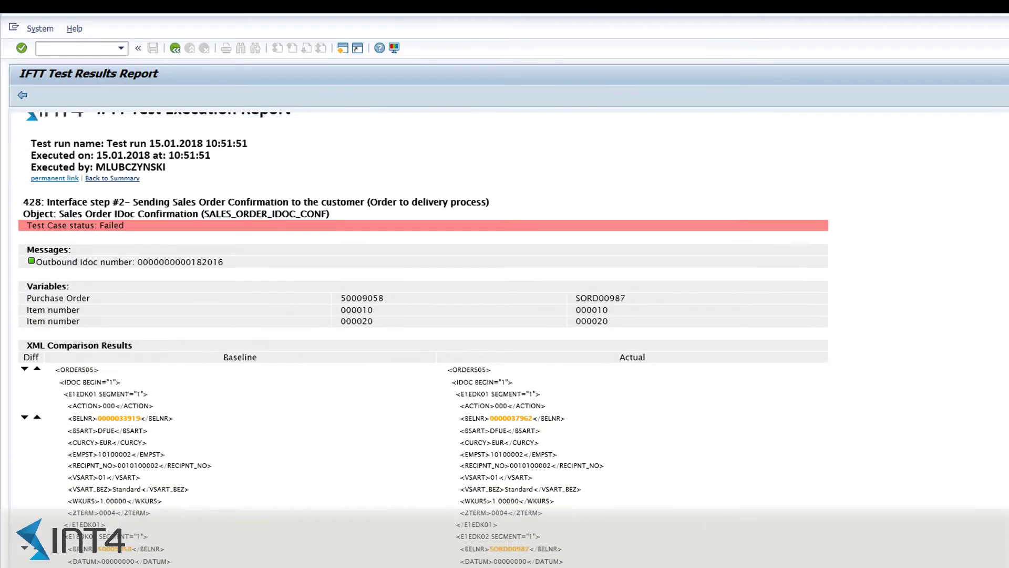
{"action": "scroll", "scroll_direction": "down", "scroll_amount": 3}
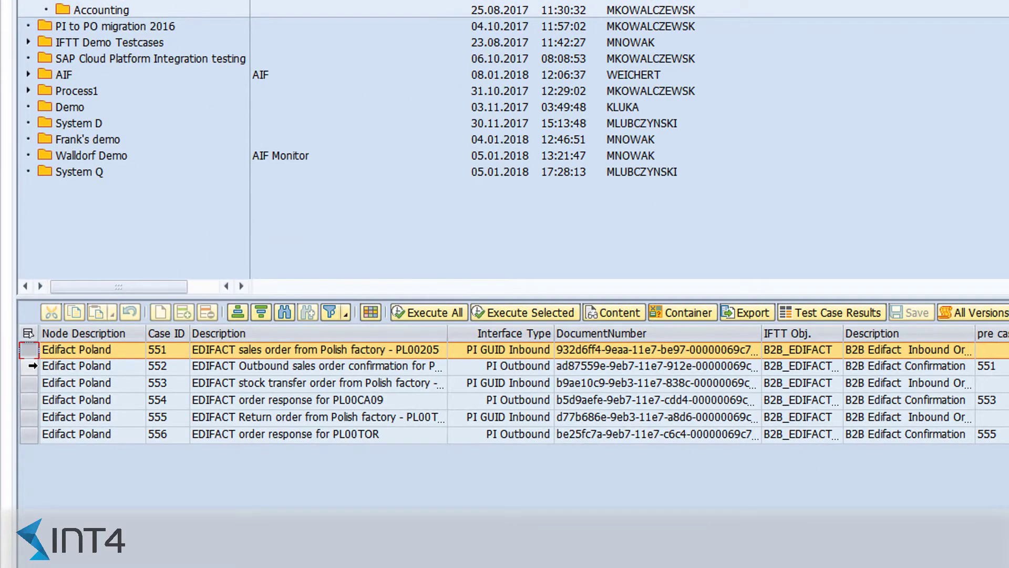
Select Edifact Poland cases 551 and 552 and execute them, both passing at 100%.
{"action": "left_click", "coordinate": [76, 366]}
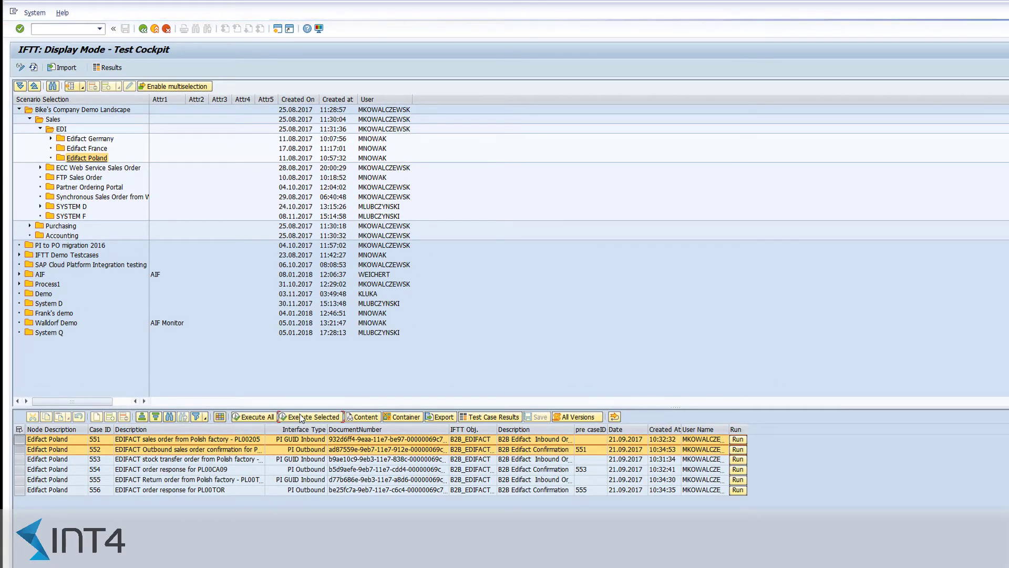
{"action": "left_click", "coordinate": [310, 417]}
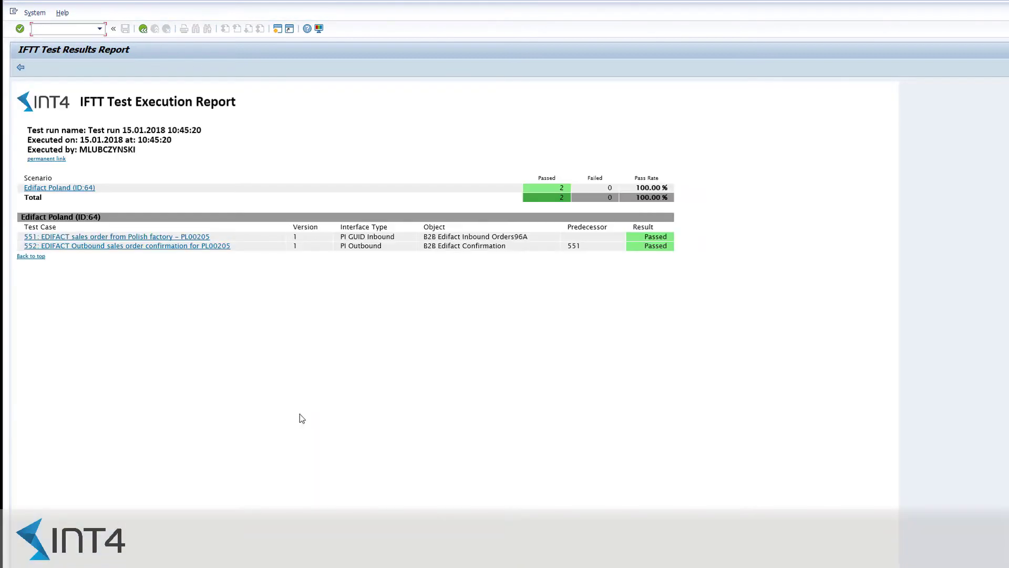